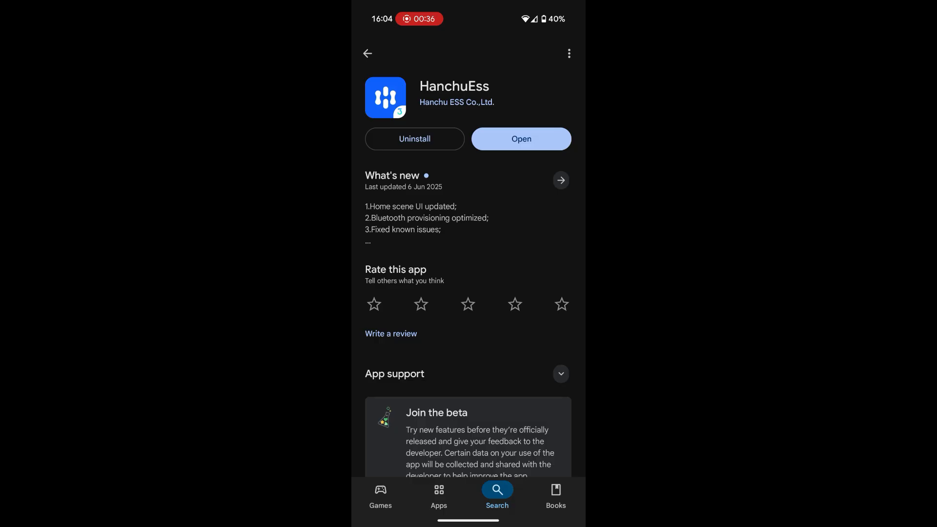
# Step: Open HanchuEss from its Play Store page to reach the Testing station home
pyautogui.click(520, 139)
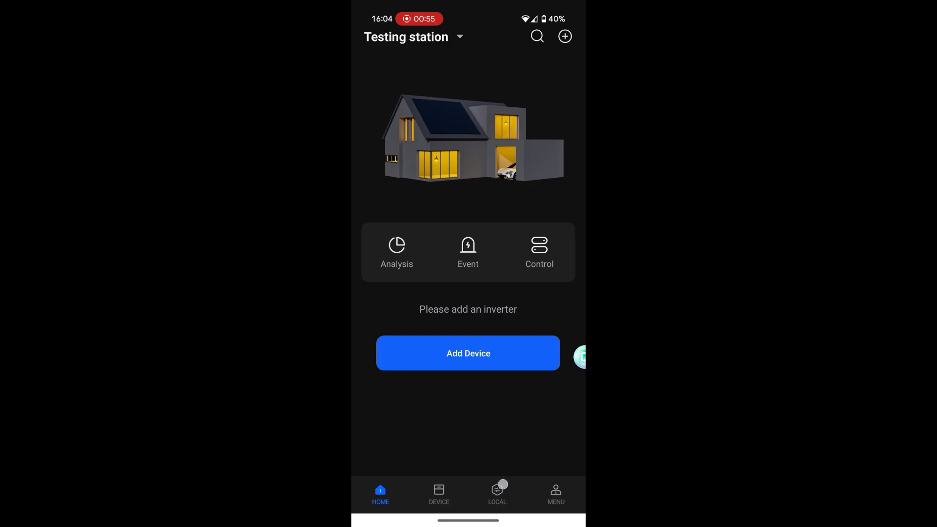
# Step: Read the inverter's local settings, showing grid code G98/1 and AC Coupled Mode
pyautogui.click(497, 493)
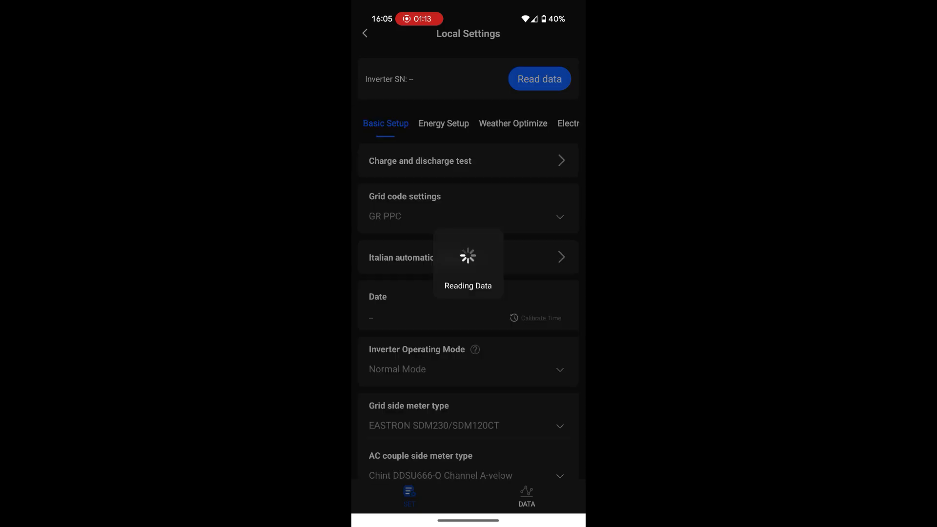
pyautogui.click(538, 78)
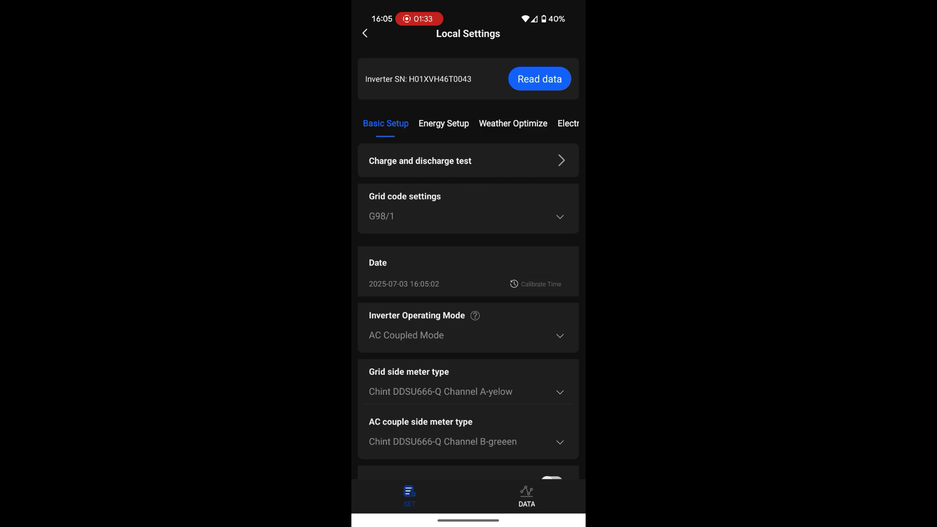
# Step: Clear and confirm removal of the logger's stored Wi-Fi password in local settings
pyautogui.scroll(-3)
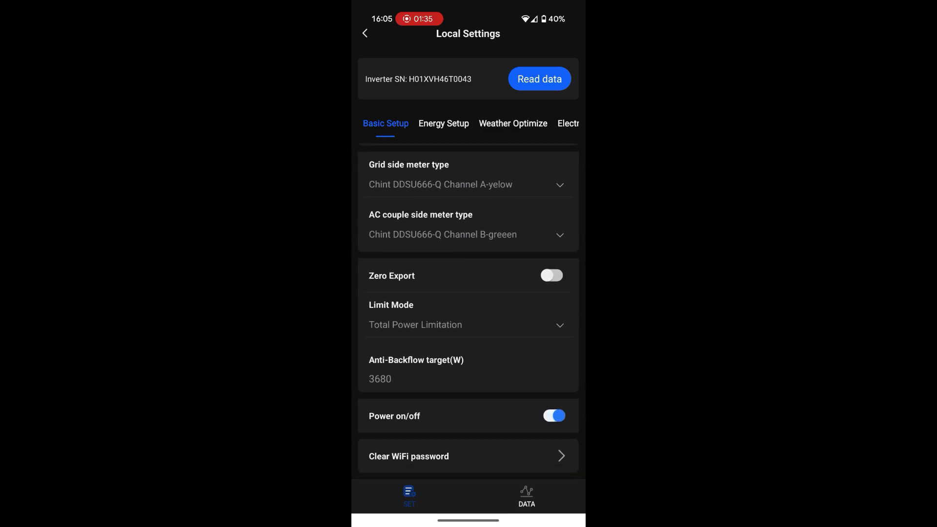
pyautogui.click(409, 455)
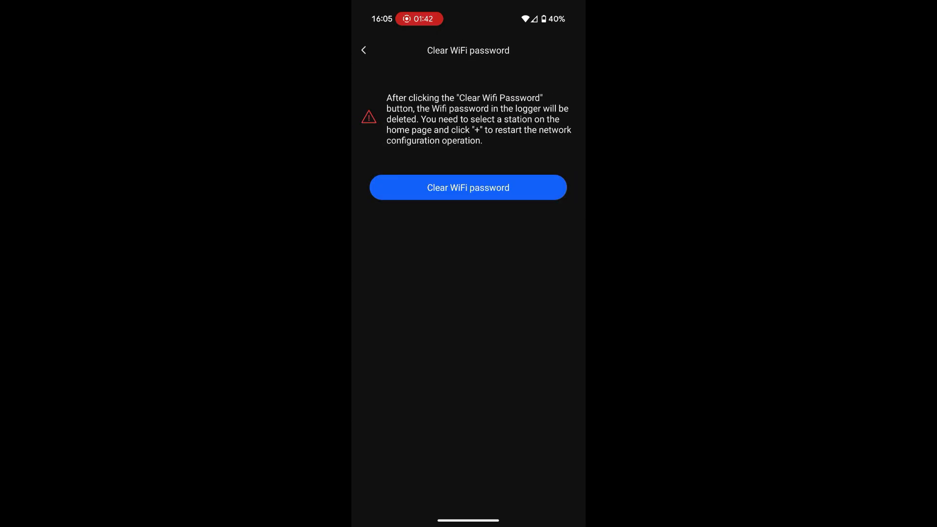
pyautogui.click(468, 187)
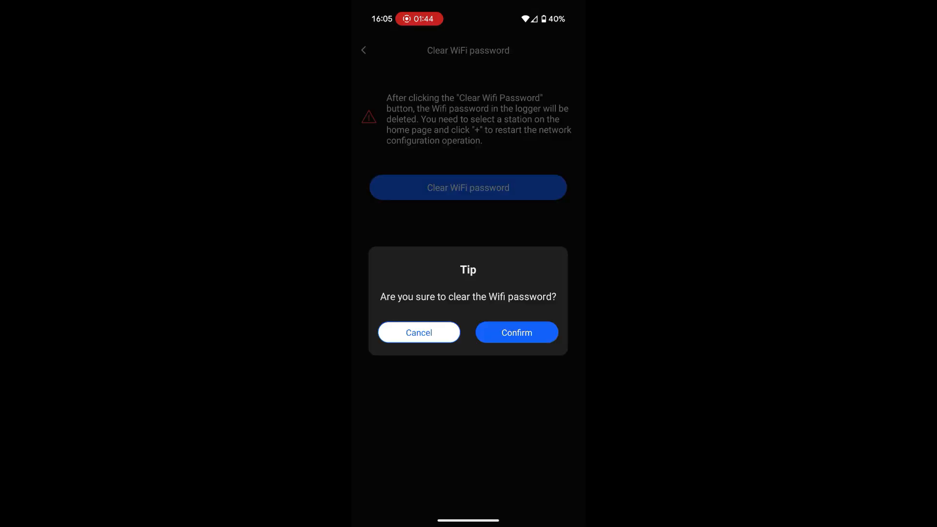
pyautogui.click(516, 332)
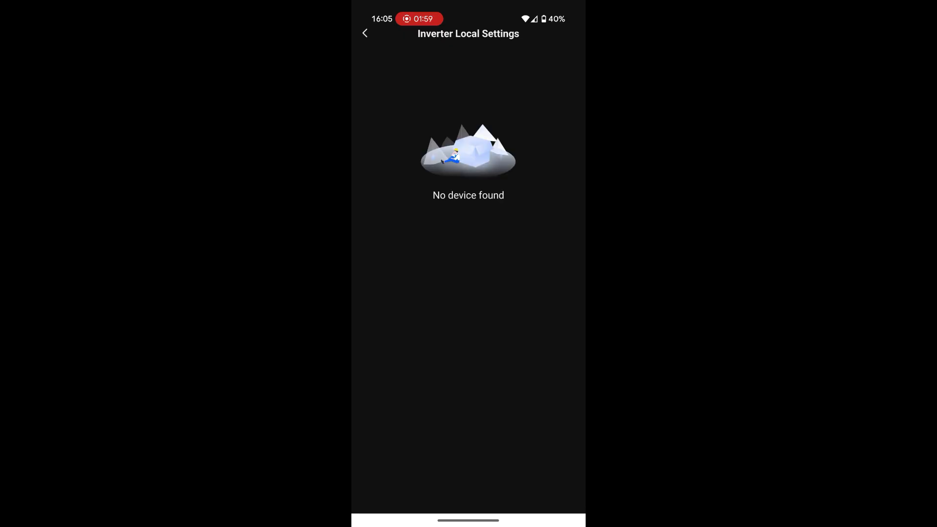
# Step: Go back to the Testing station home page, still prompting to add an inverter
pyautogui.click(364, 33)
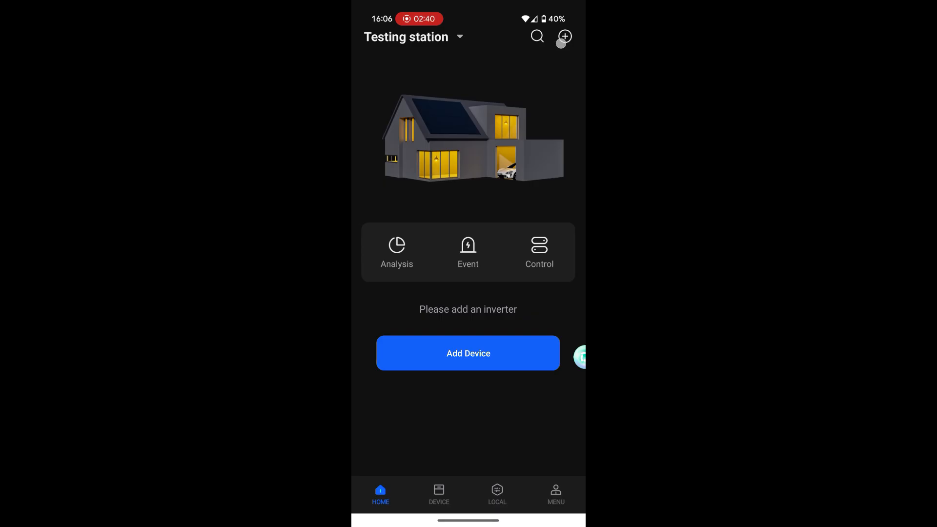
# Step: Start Add Device and select the unnetworked inverter and battery logger
pyautogui.click(564, 35)
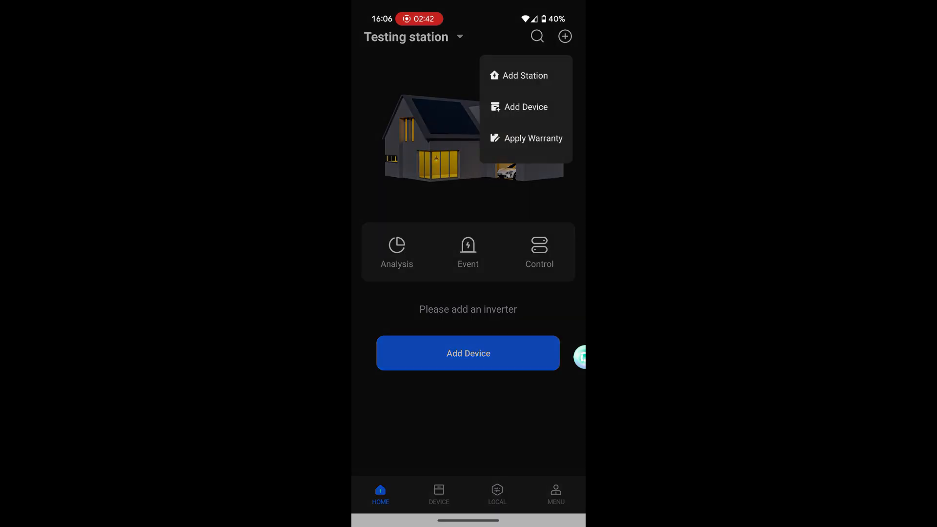
pyautogui.click(526, 107)
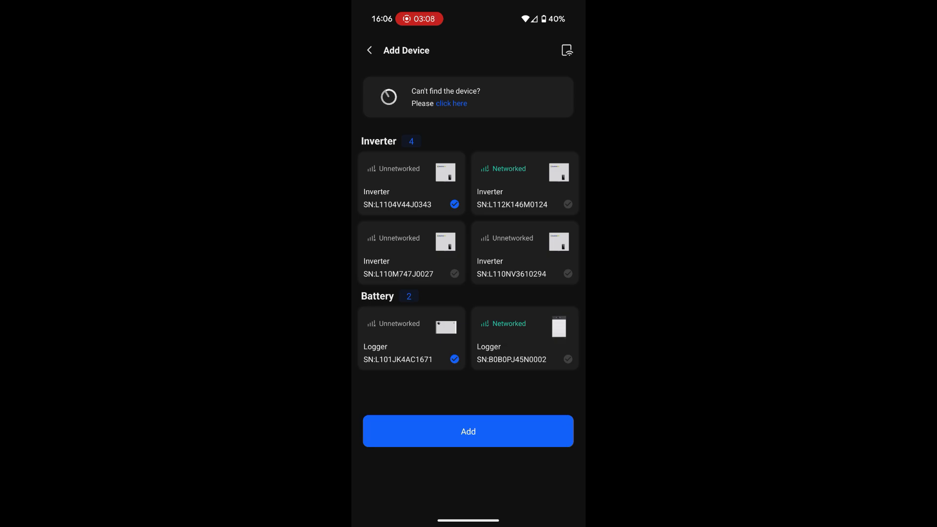
pyautogui.click(468, 431)
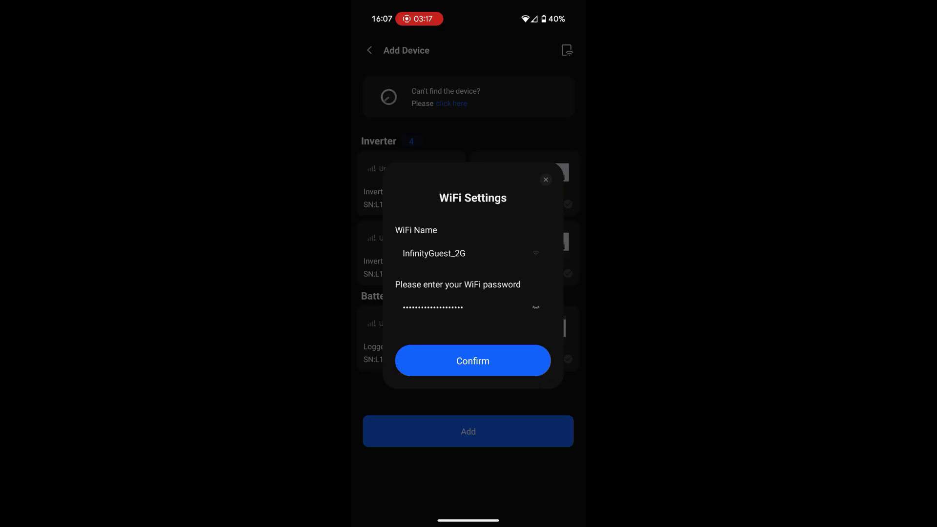
# Step: Provision the devices with InfinityGuest_2G credentials; the logger connects, the inverter fails
pyautogui.click(471, 360)
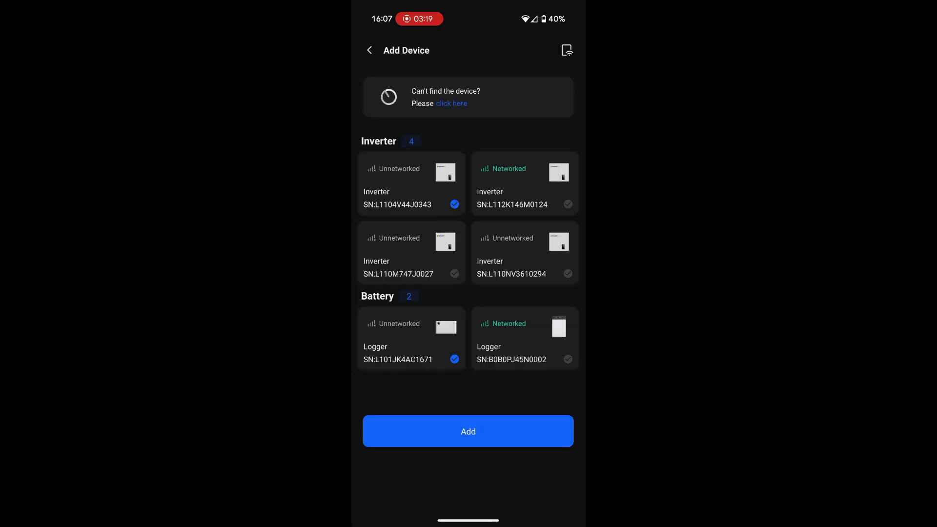
pyautogui.click(468, 430)
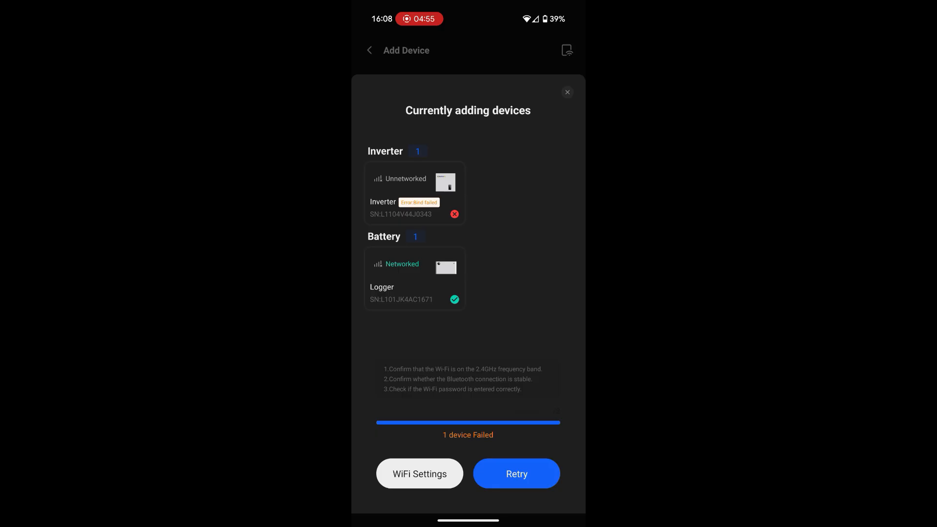
# Step: Close the device-adding results sheet to see live station power readings
pyautogui.click(516, 473)
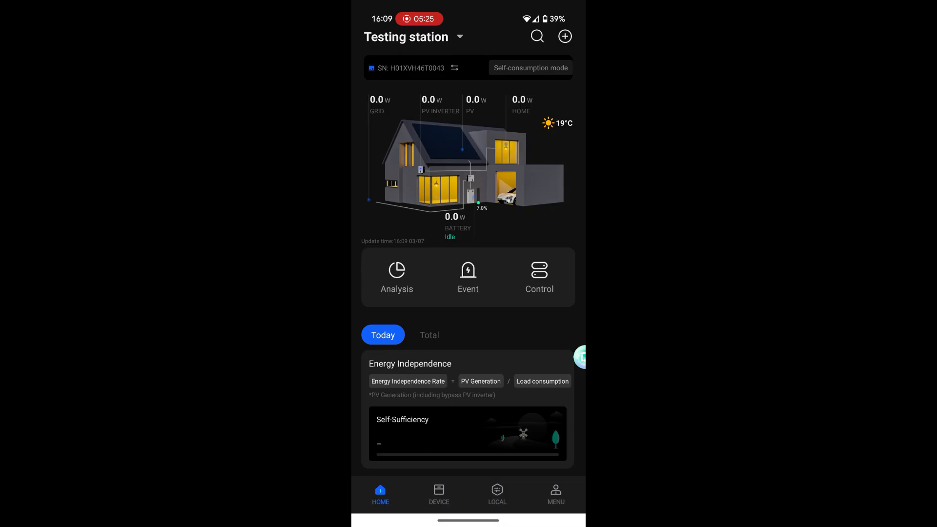
# Step: Confirm the unit is Online in the device list under inverter and Battery filters
pyautogui.click(438, 494)
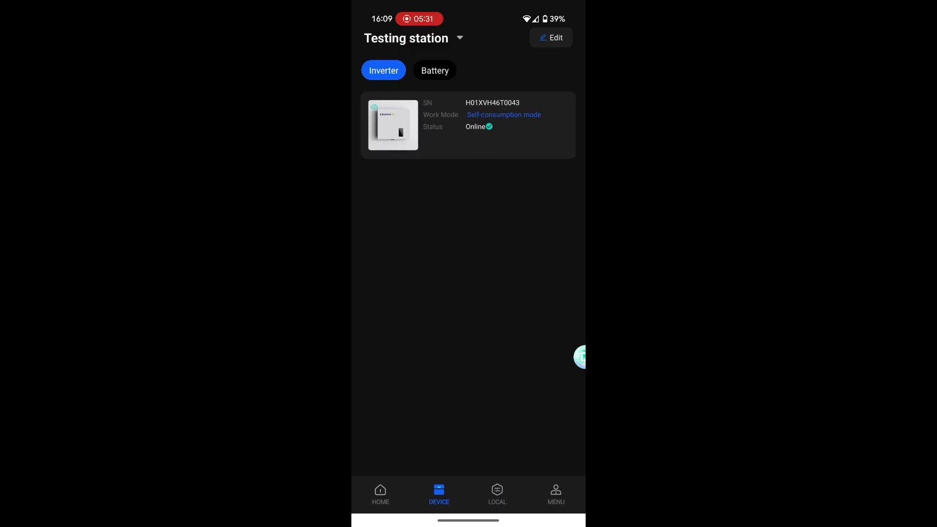
pyautogui.click(434, 70)
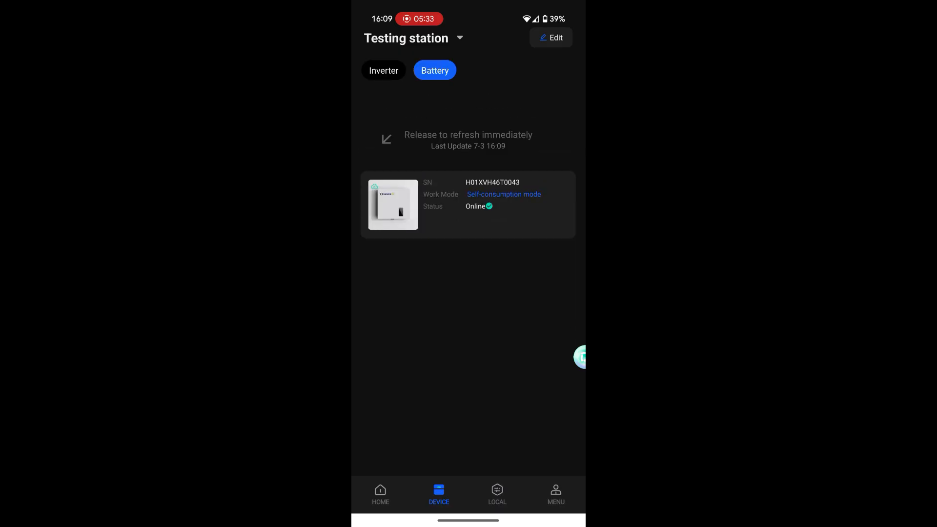